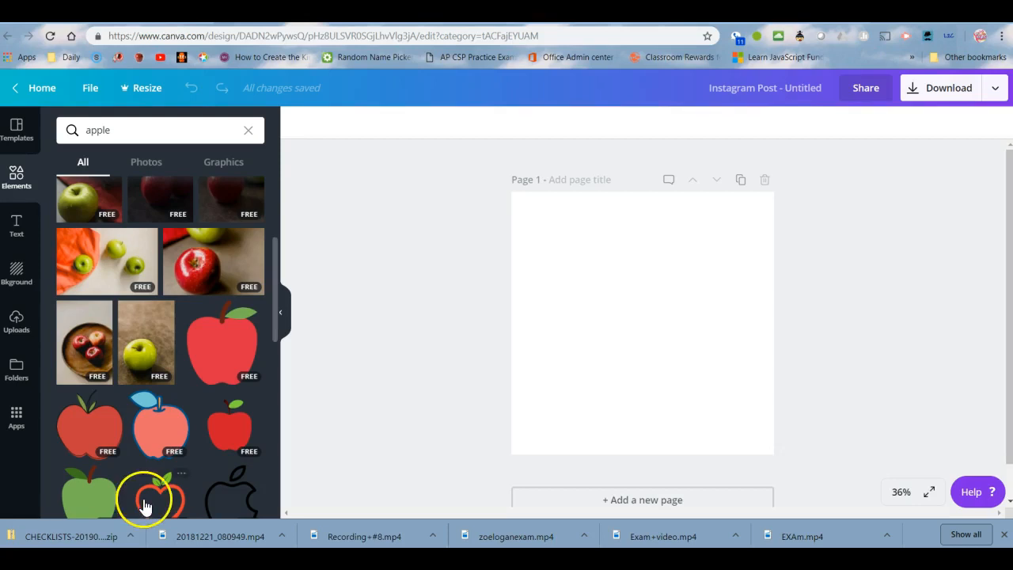
- Place the red apple graphic on the blank Canva page, enlarge it to fill the page and start a download
scroll("down", 3)
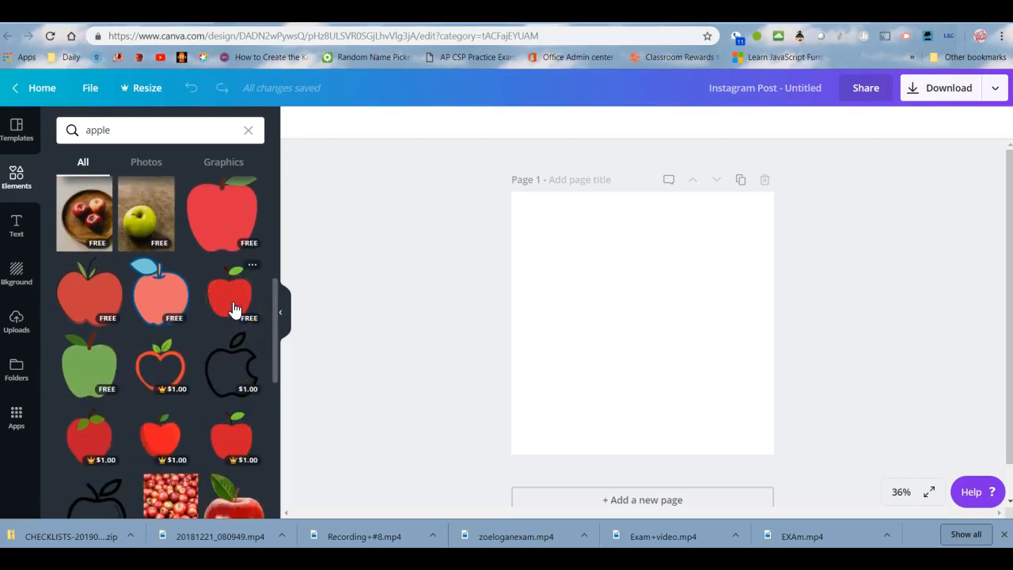
left_click(230, 293)
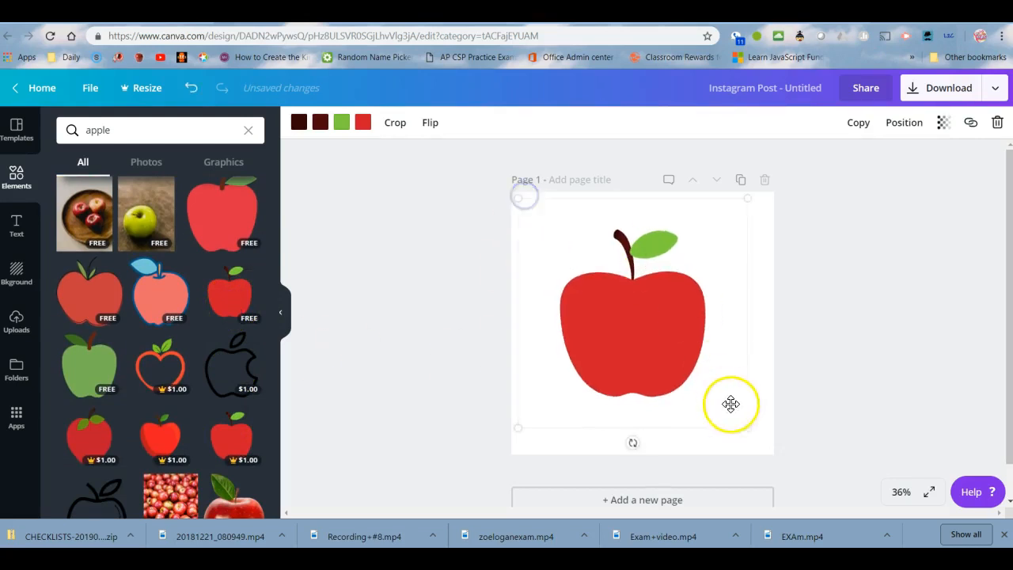
left_click_drag(732, 405, 771, 444)
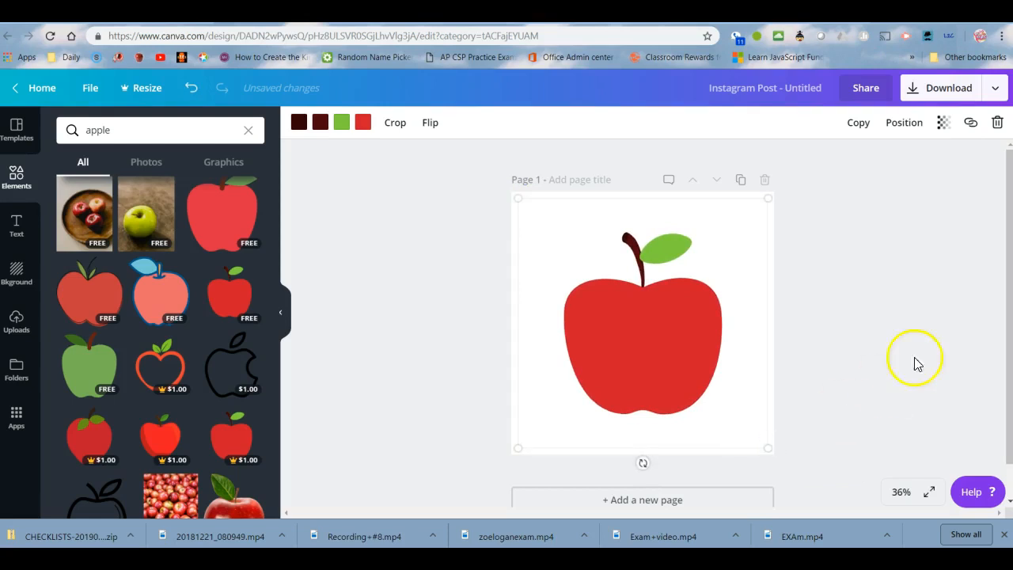
left_click(948, 88)
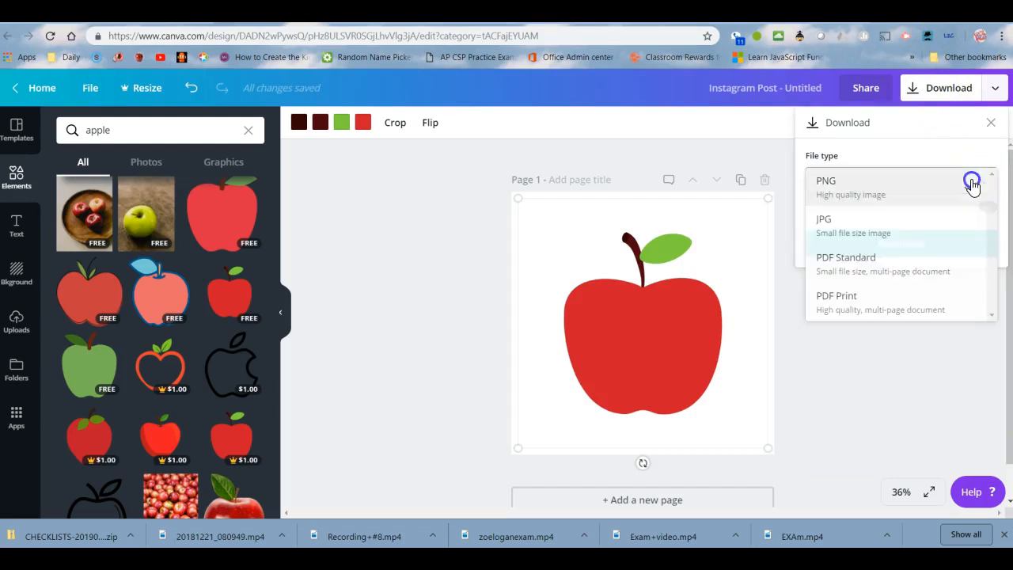
- Choose JPG as the file type and download the apple design
left_click(826, 187)
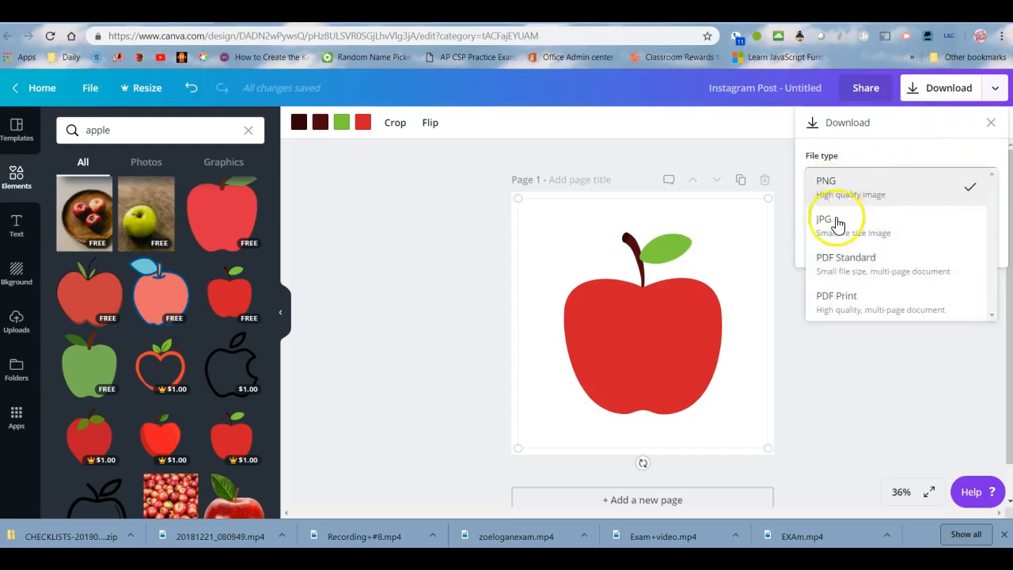
mouse_move(851, 235)
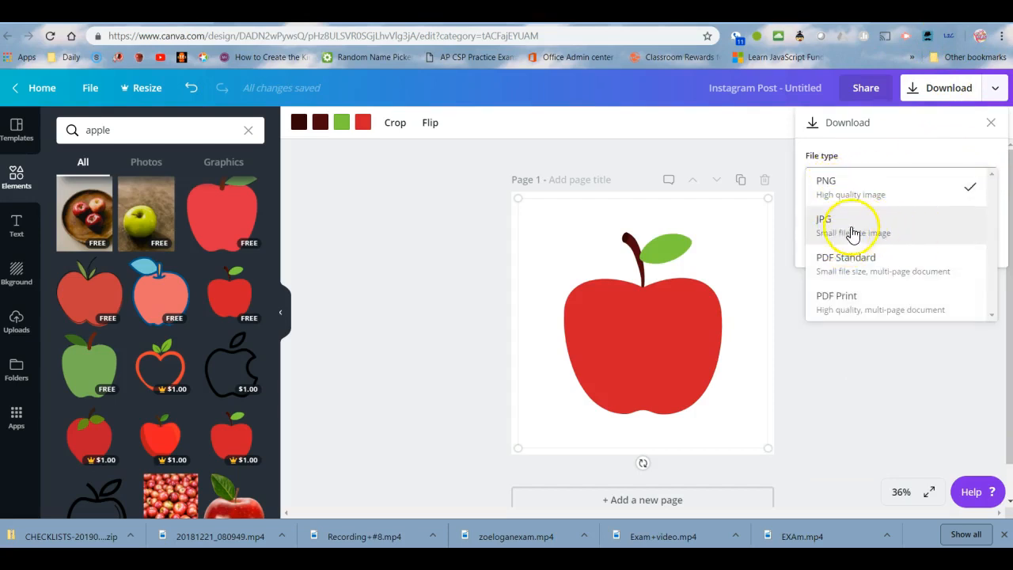
mouse_move(842, 228)
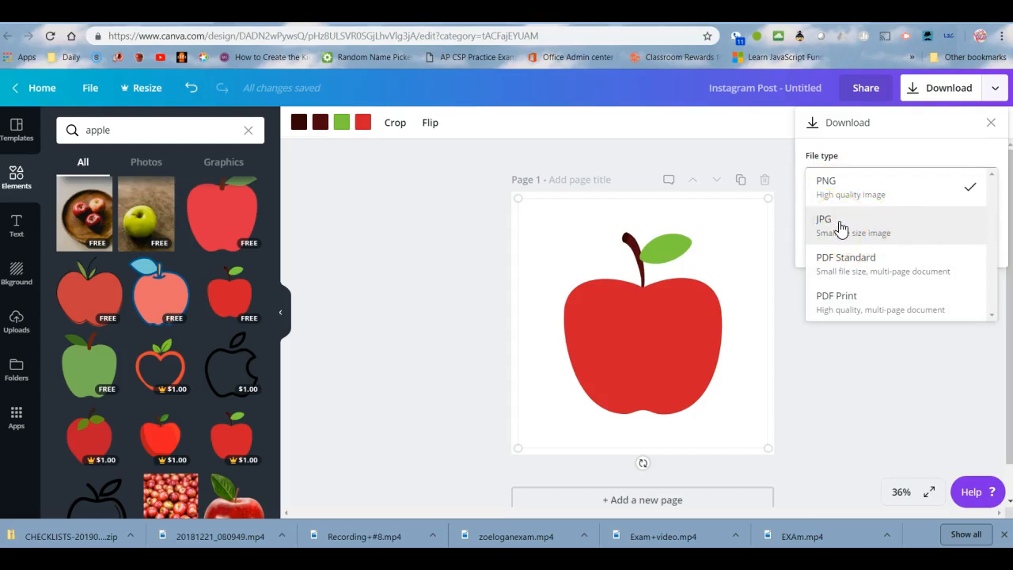
left_click(823, 219)
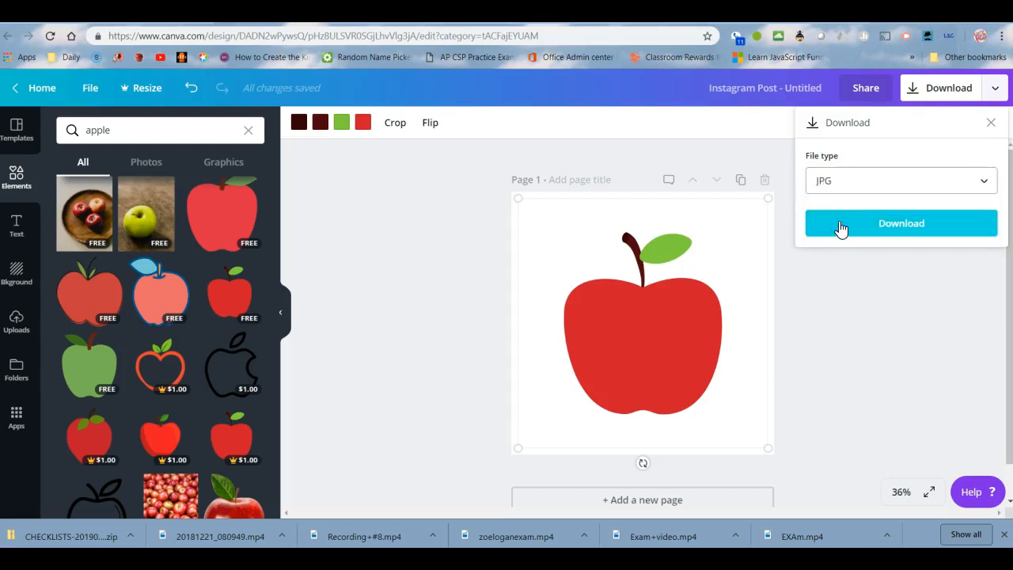
left_click(901, 222)
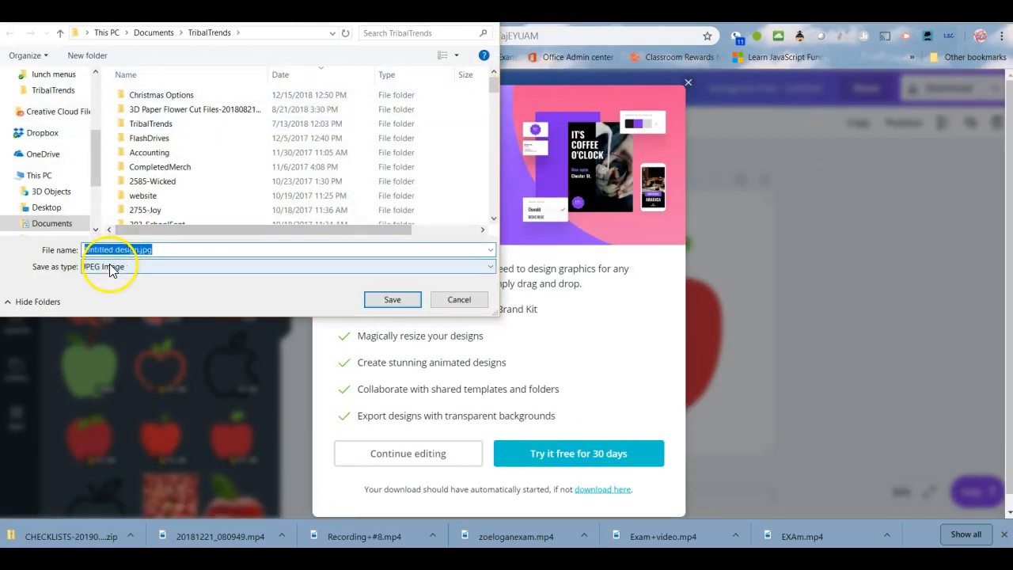
- Save the downloaded image as appleClipart in the TribalTrends folder
type("appleClipar")
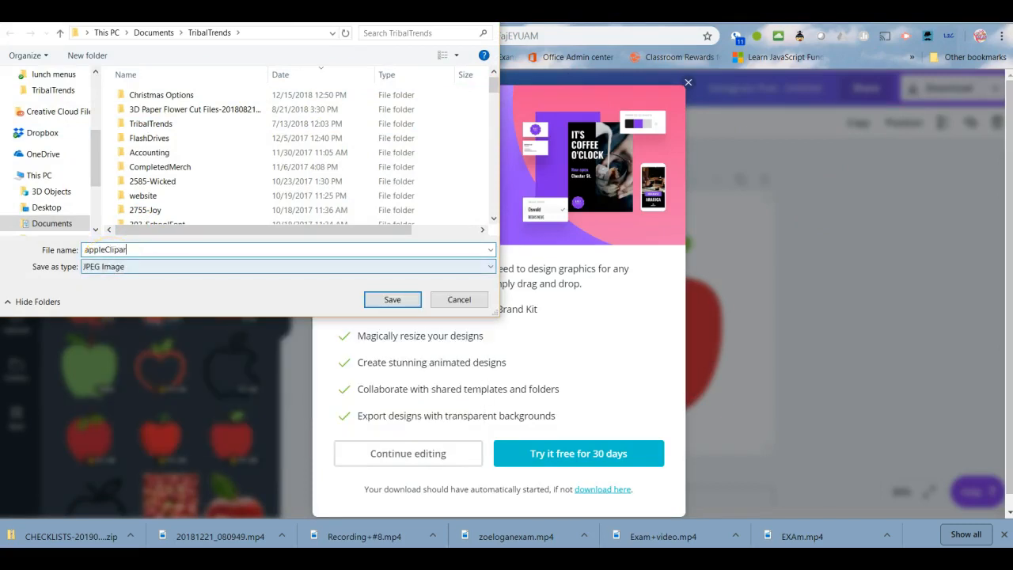
left_click(393, 300)
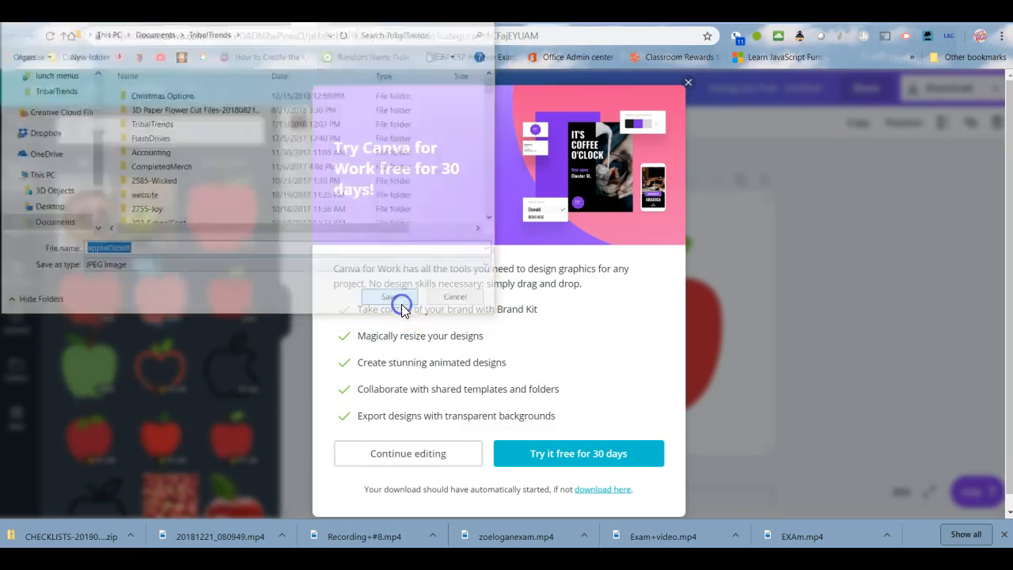
left_click(389, 296)
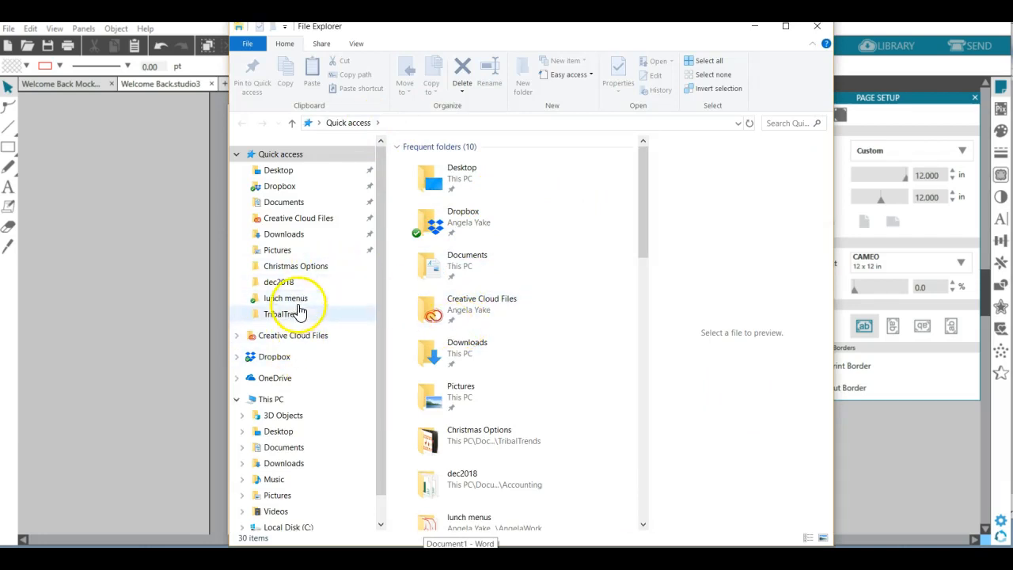
- Pick appleClipart.jpg from the TribalTrends folder to bring into Silhouette Studio
double_click(279, 313)
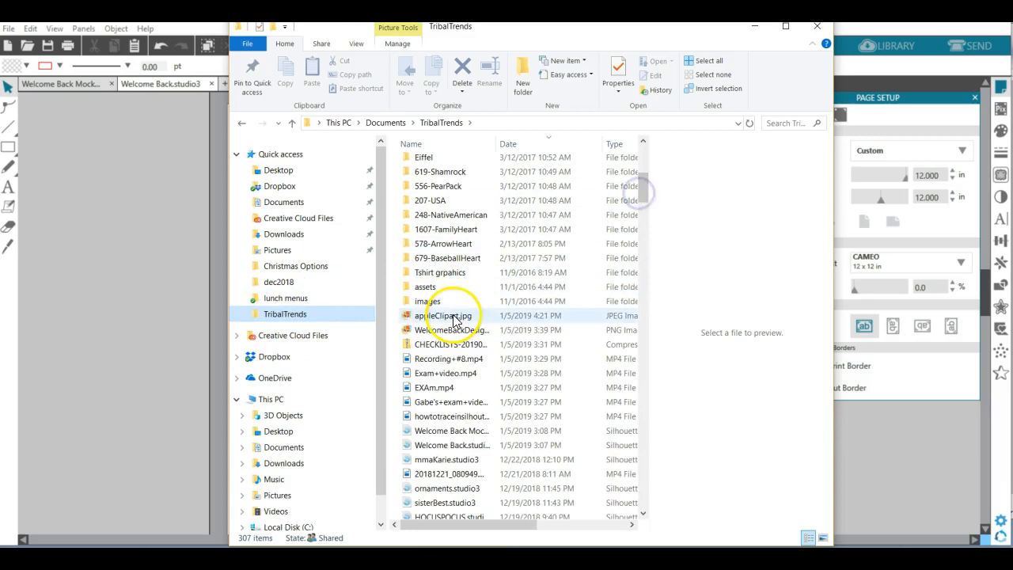
left_click(443, 315)
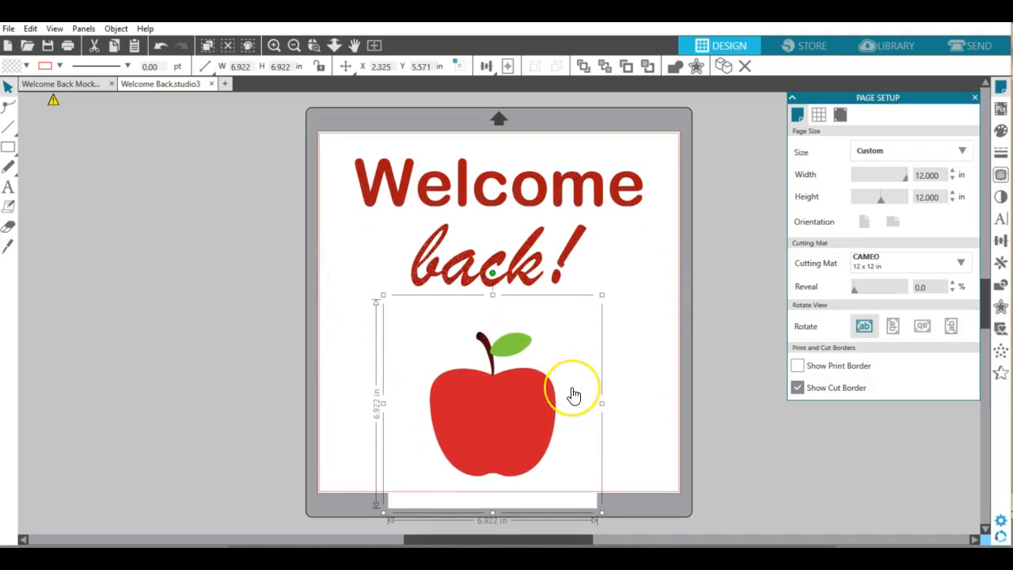
mouse_move(573, 394)
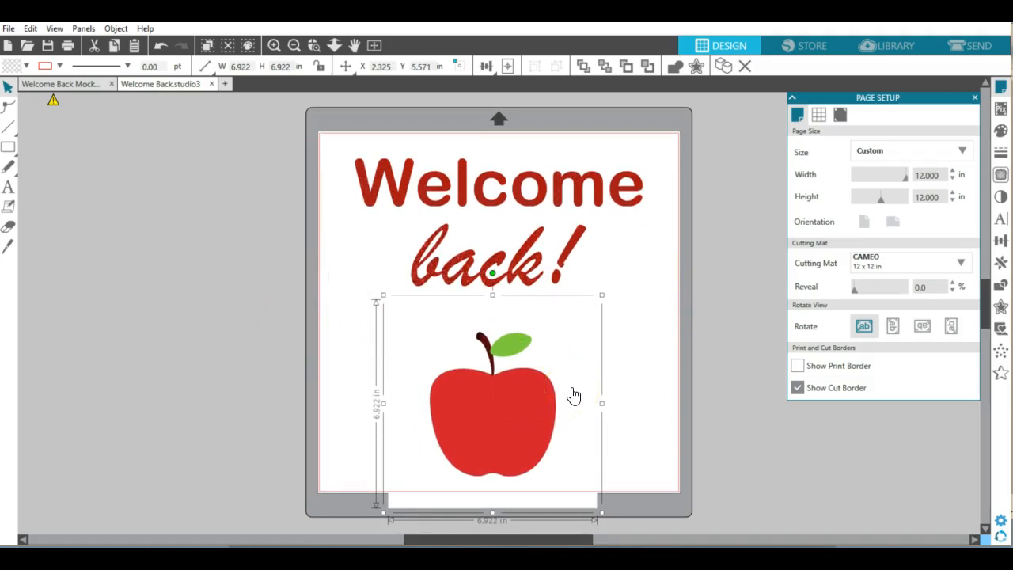
left_click(978, 44)
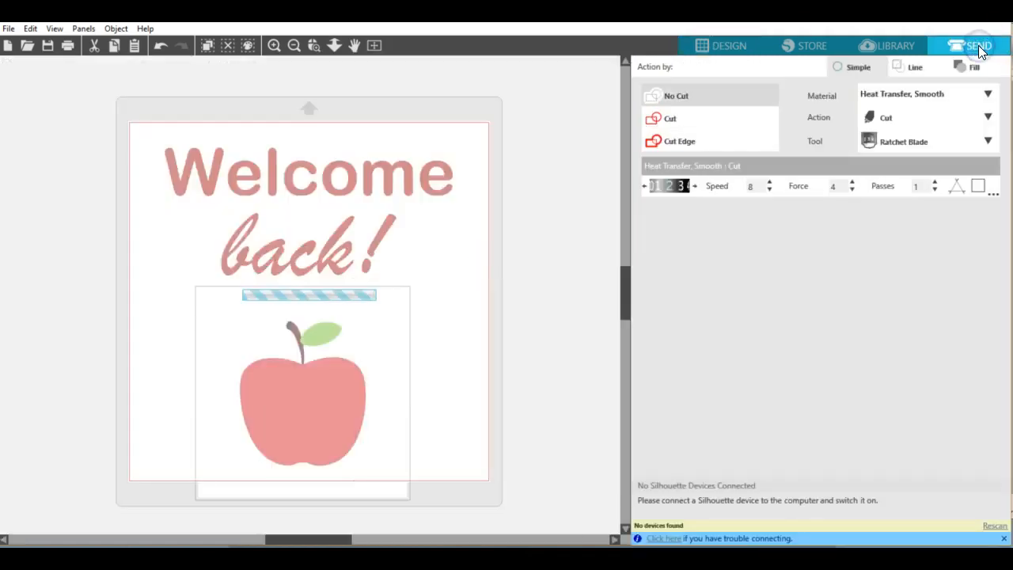
left_click(978, 44)
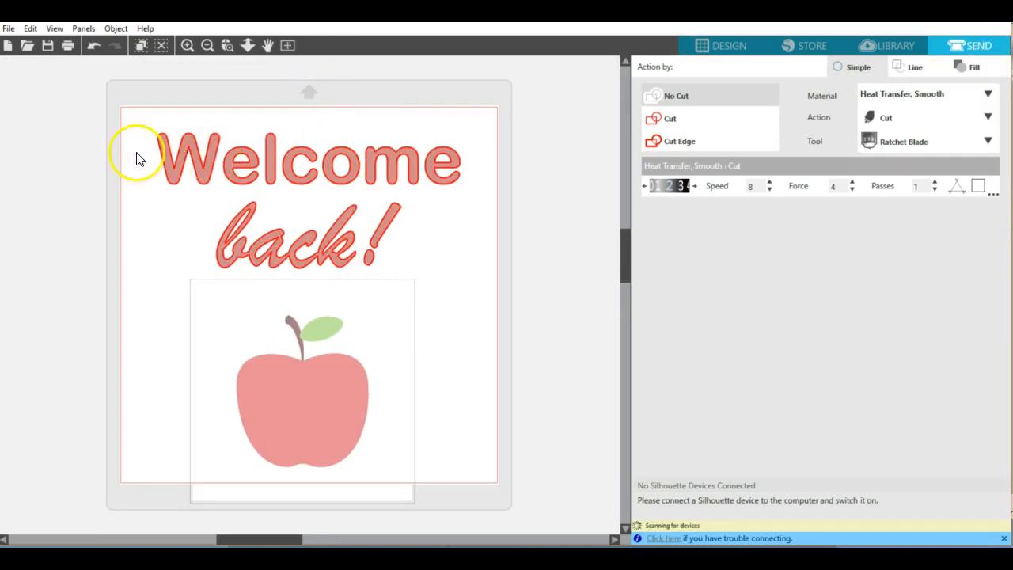
mouse_move(498, 246)
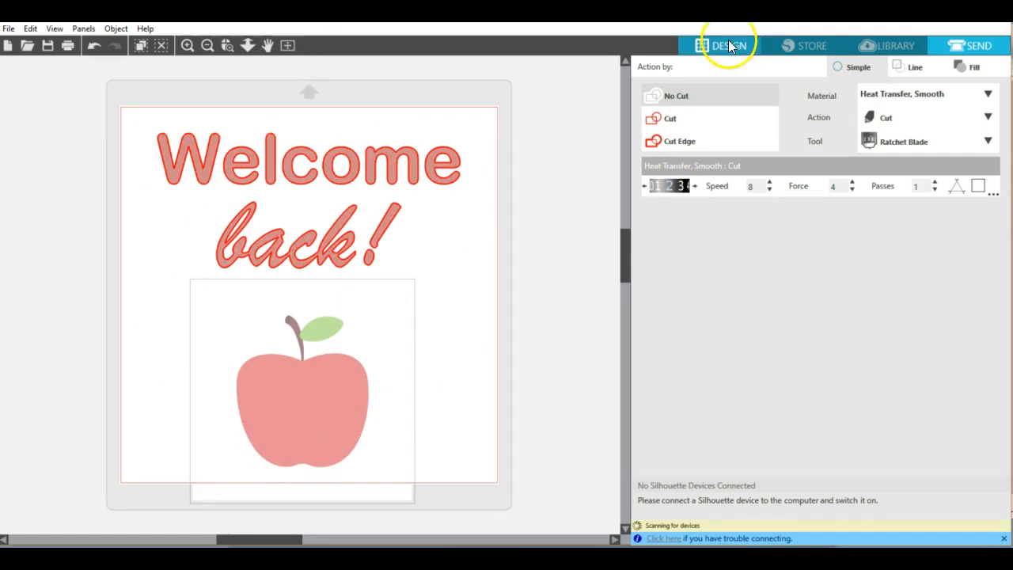
left_click(719, 44)
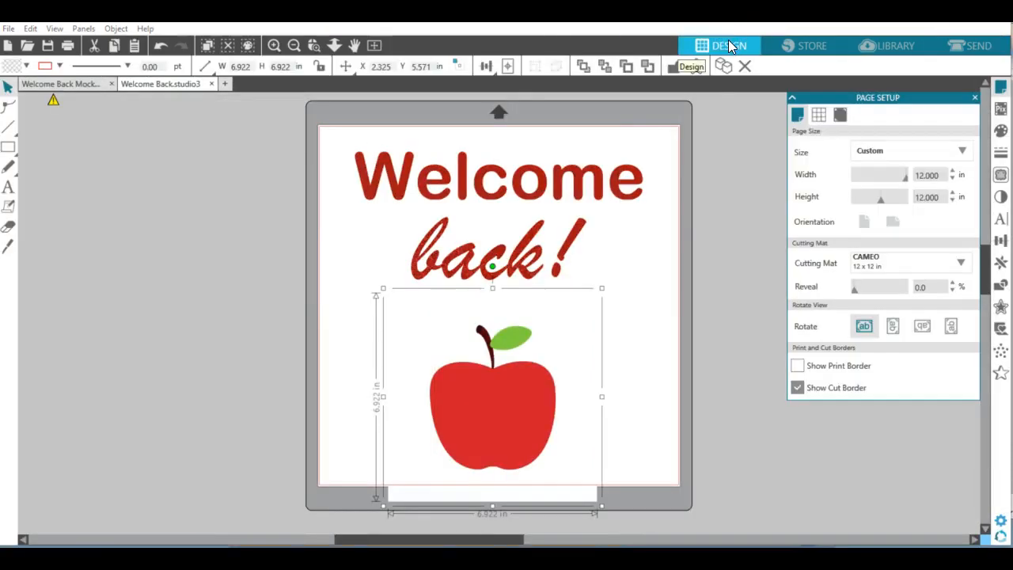
mouse_move(774, 38)
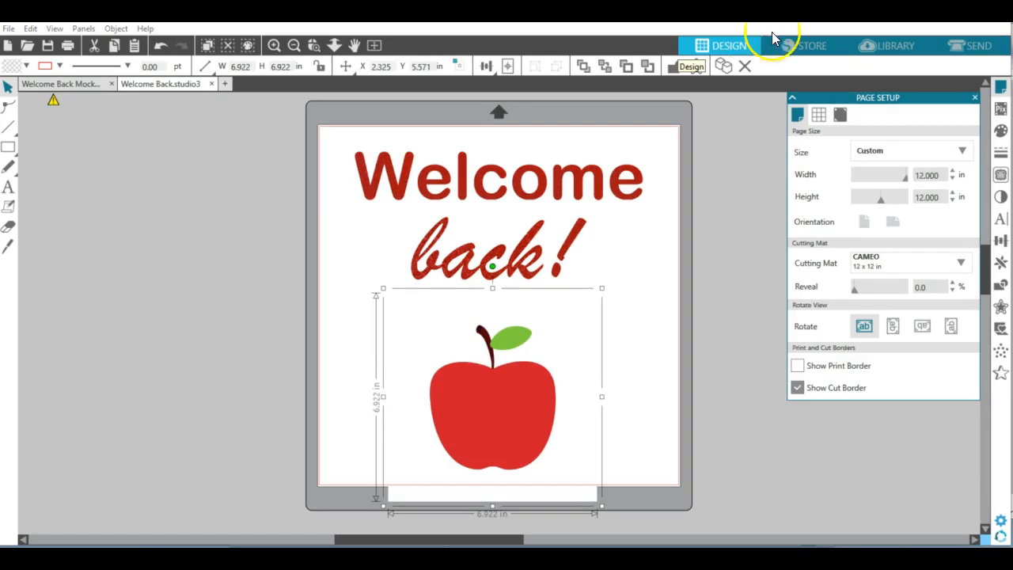
mouse_move(1001, 174)
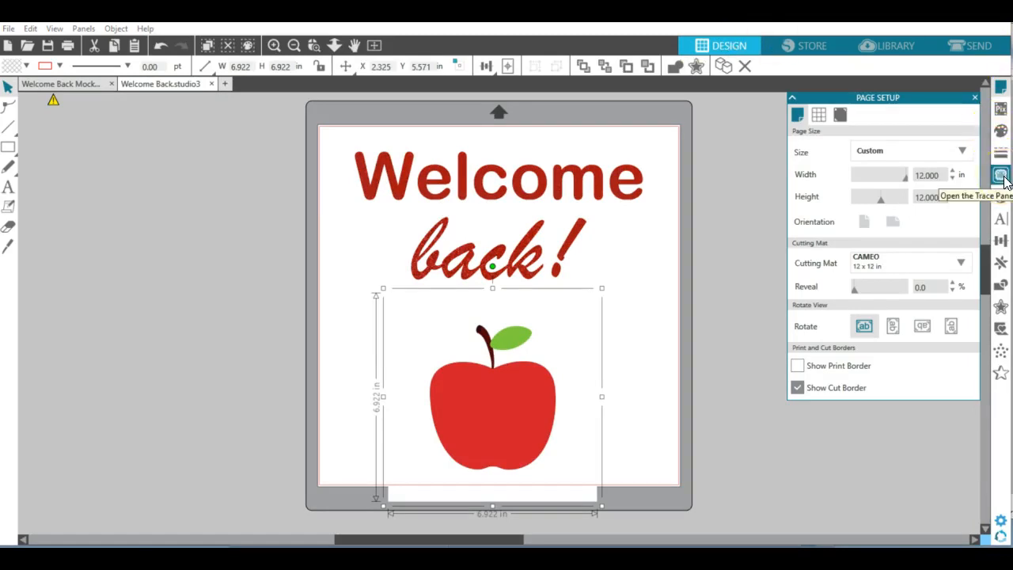
- Trace the apple picture, previewing as outline then solid fill, into an apple-shaped cut outline
left_click(1001, 174)
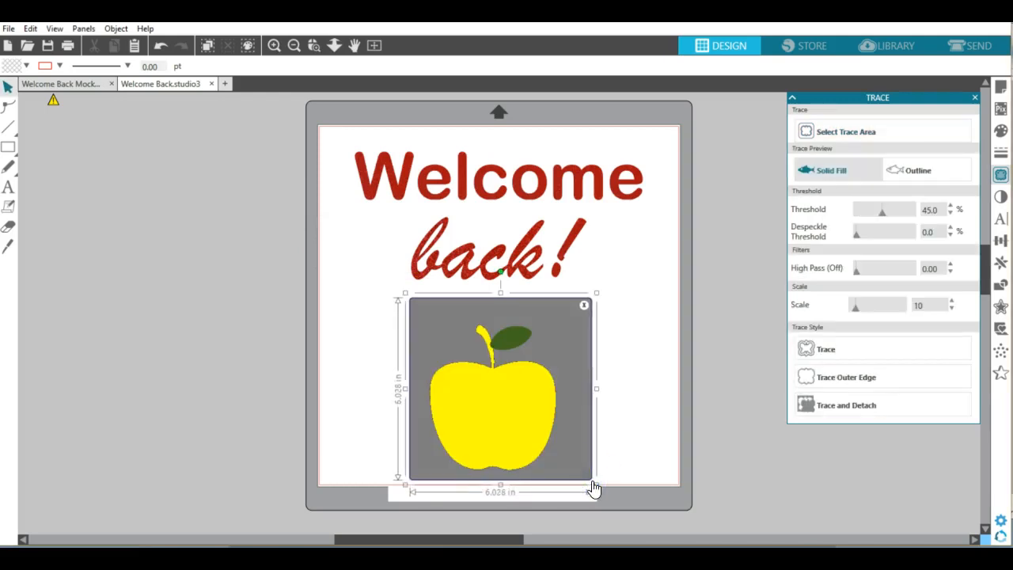
left_click(918, 171)
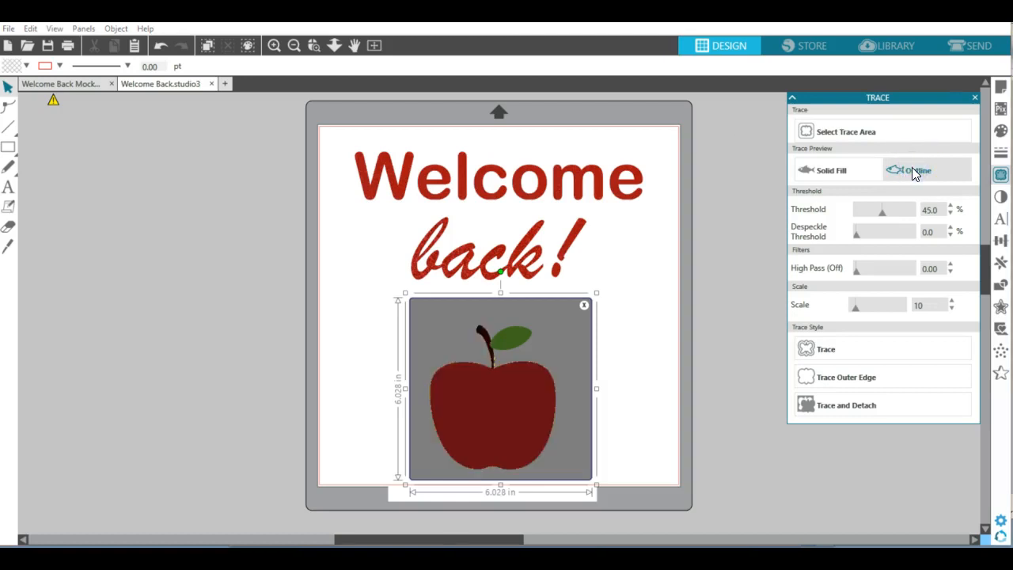
left_click(831, 171)
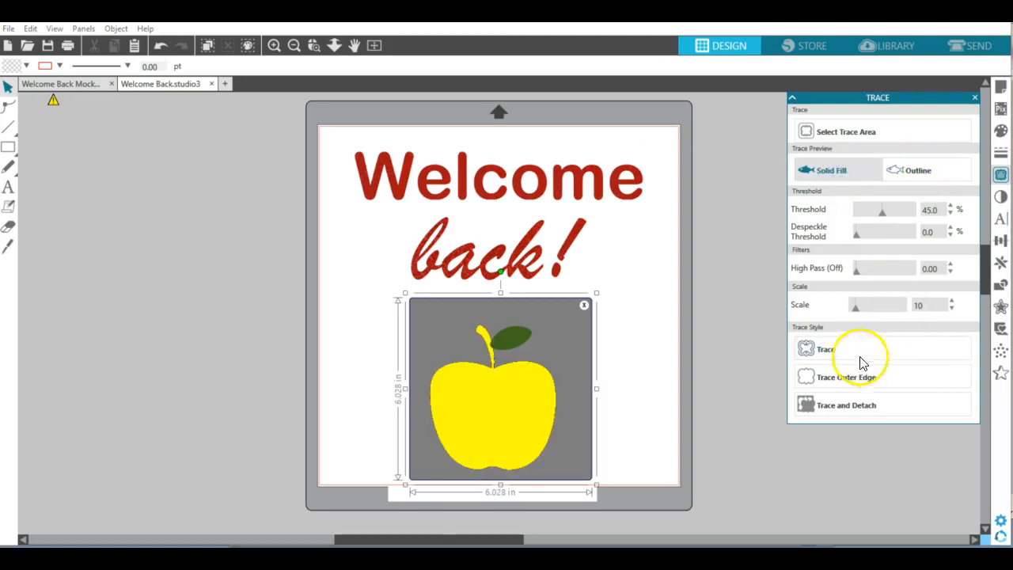
left_click(826, 350)
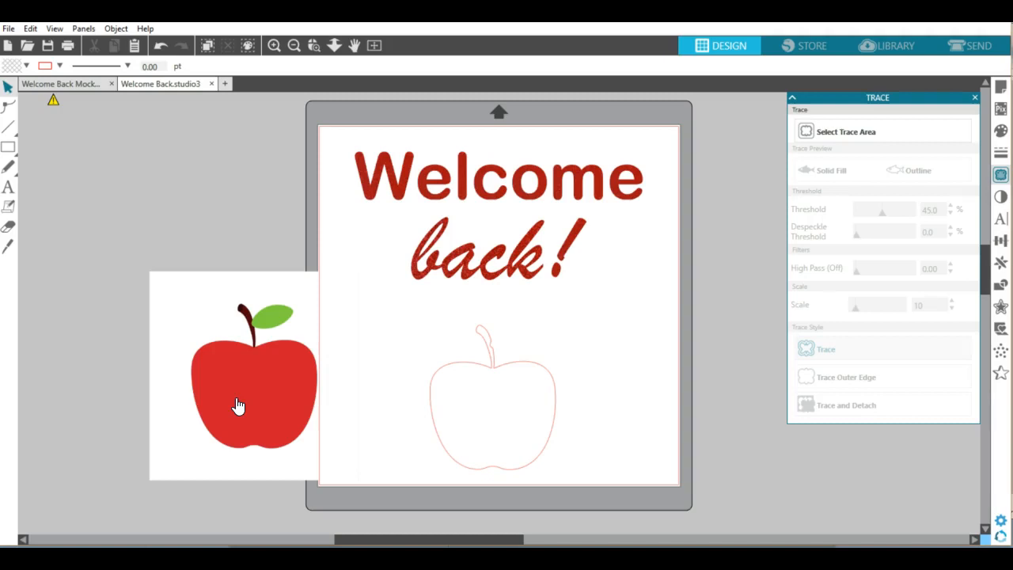
mouse_move(336, 308)
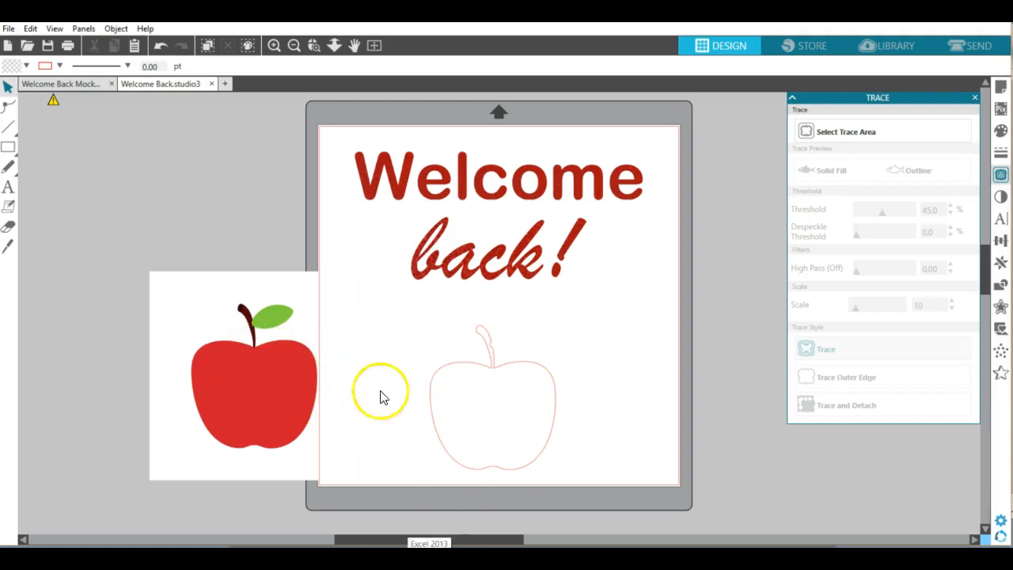
mouse_move(487, 348)
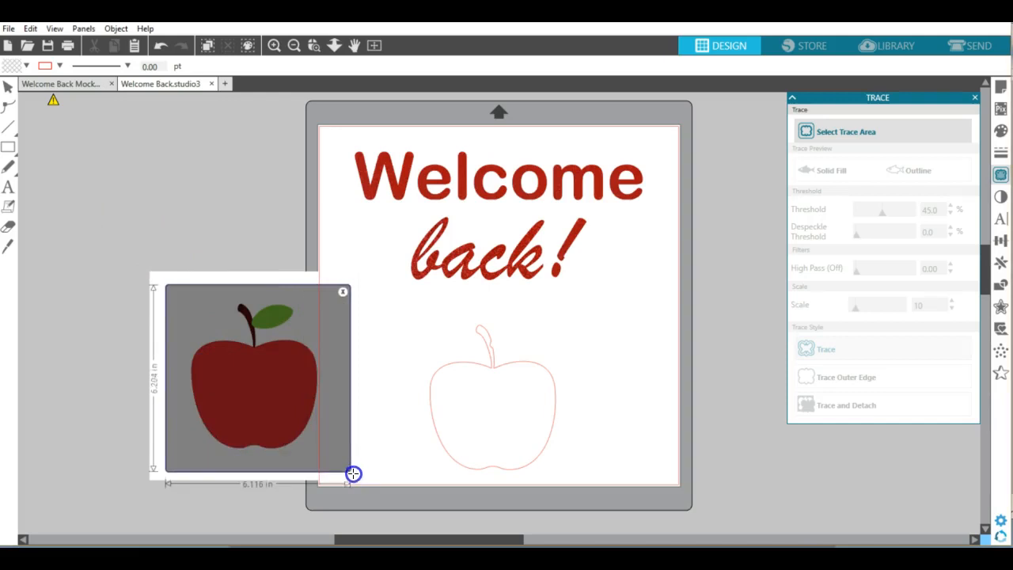
- Mark the moved-aside apple picture as the new trace area
left_click(831, 170)
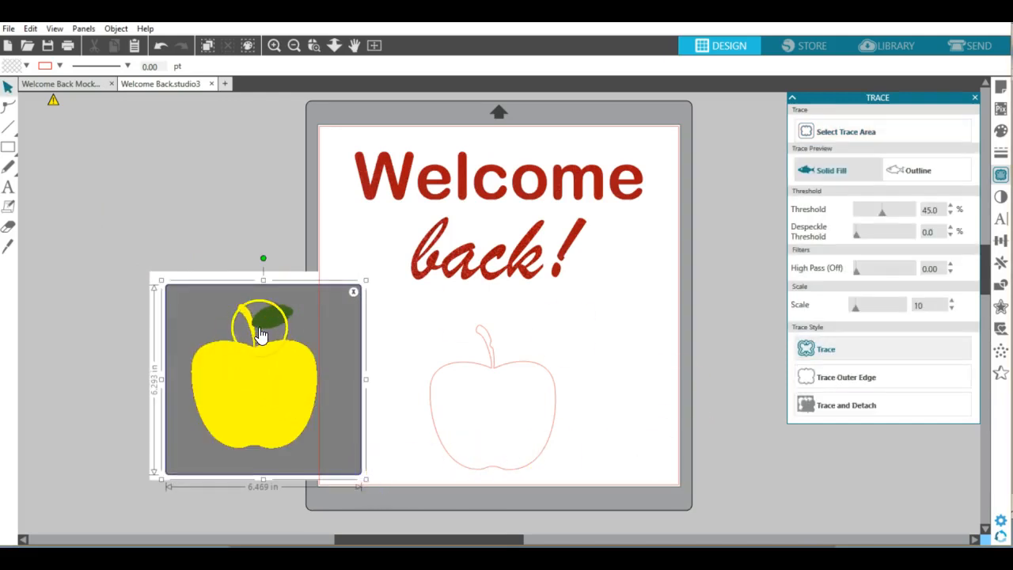
- Raise the trace threshold to about 89% so the whole apple including its leaf is picked up
left_click_drag(261, 317, 283, 316)
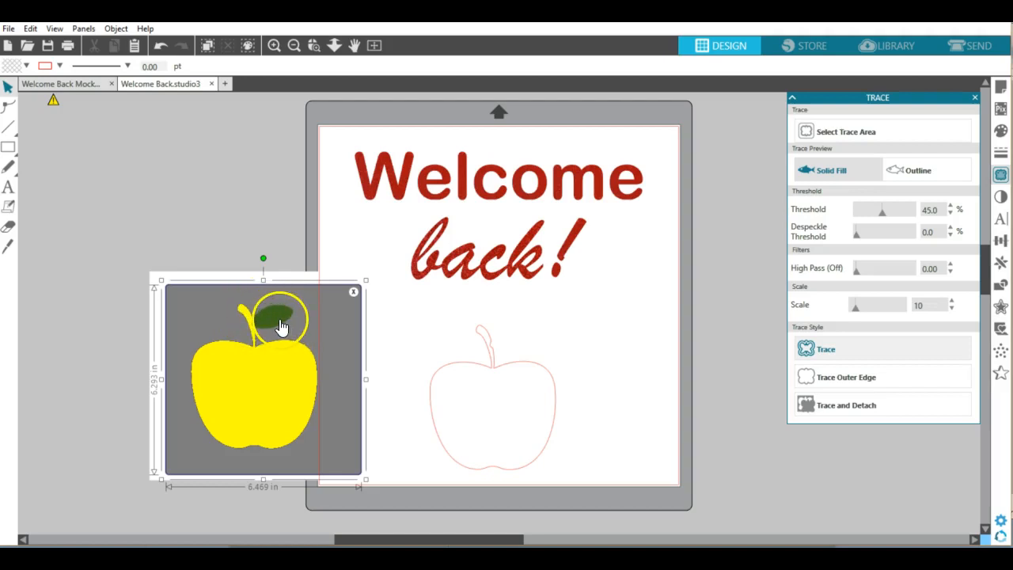
mouse_move(899, 256)
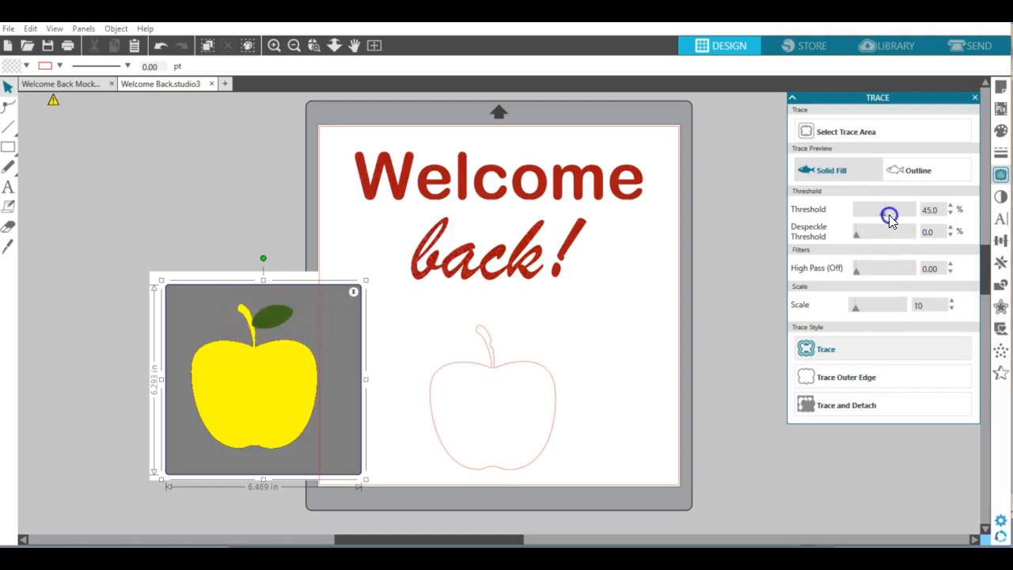
left_click_drag(890, 209, 908, 209)
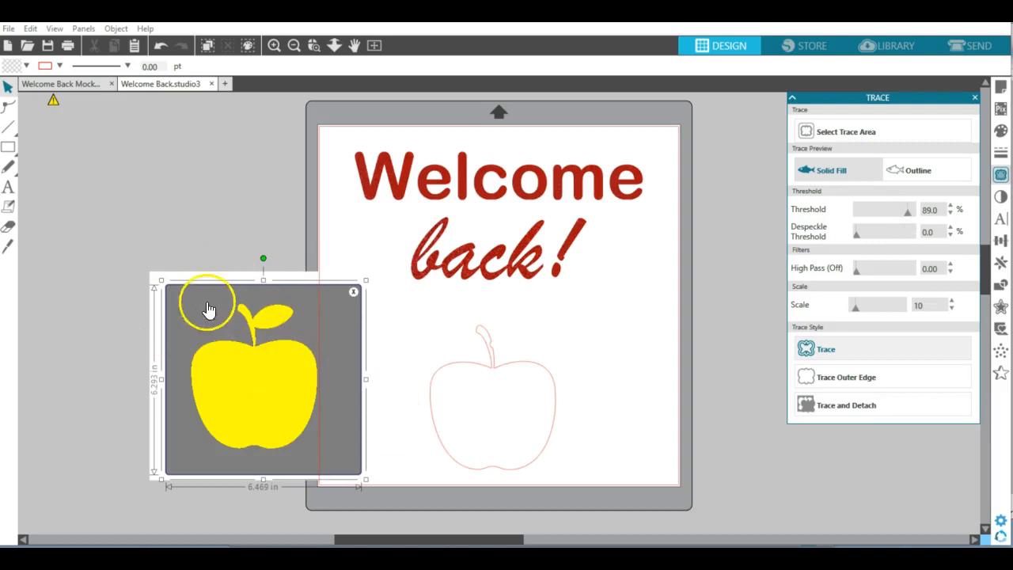
mouse_move(284, 326)
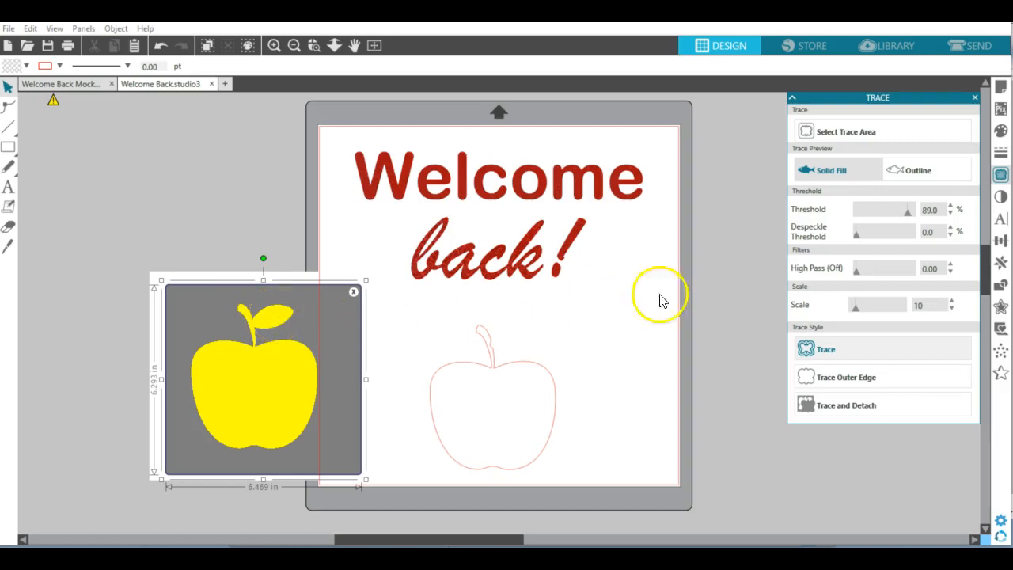
mouse_move(867, 355)
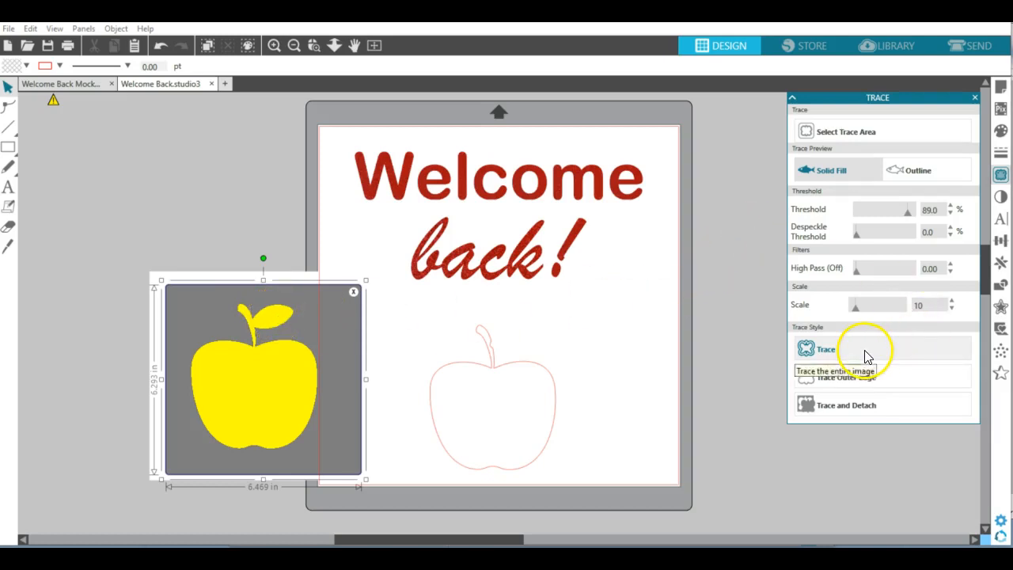
- Trace the apple with its leaf into a new outline and select the earlier outline under the text
left_click(826, 348)
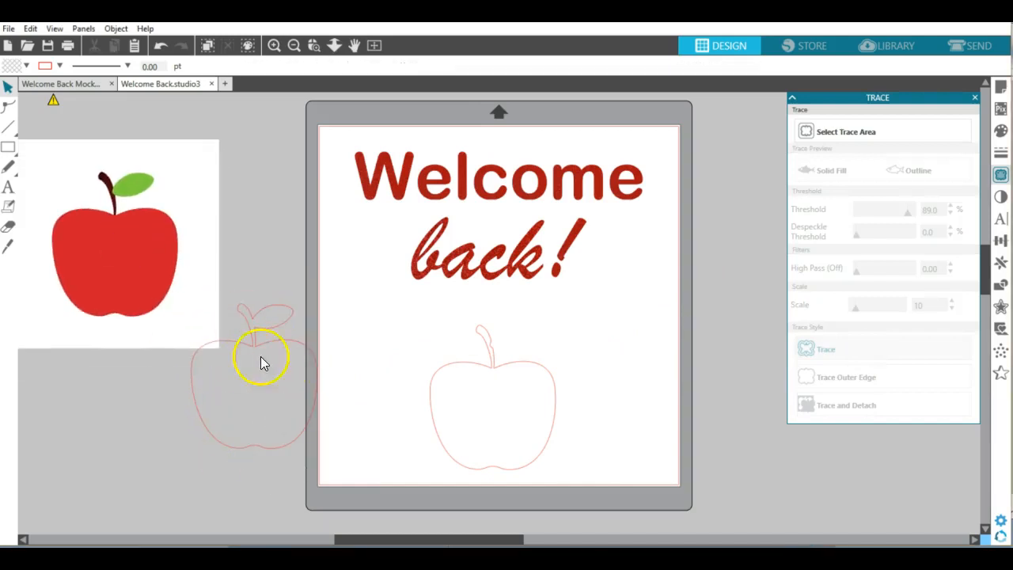
mouse_move(250, 421)
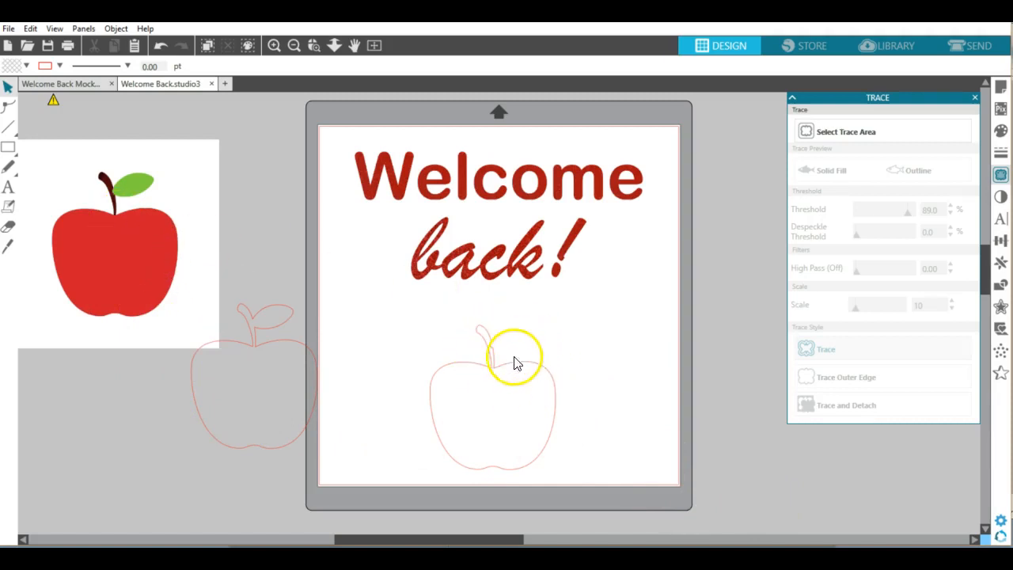
left_click(513, 363)
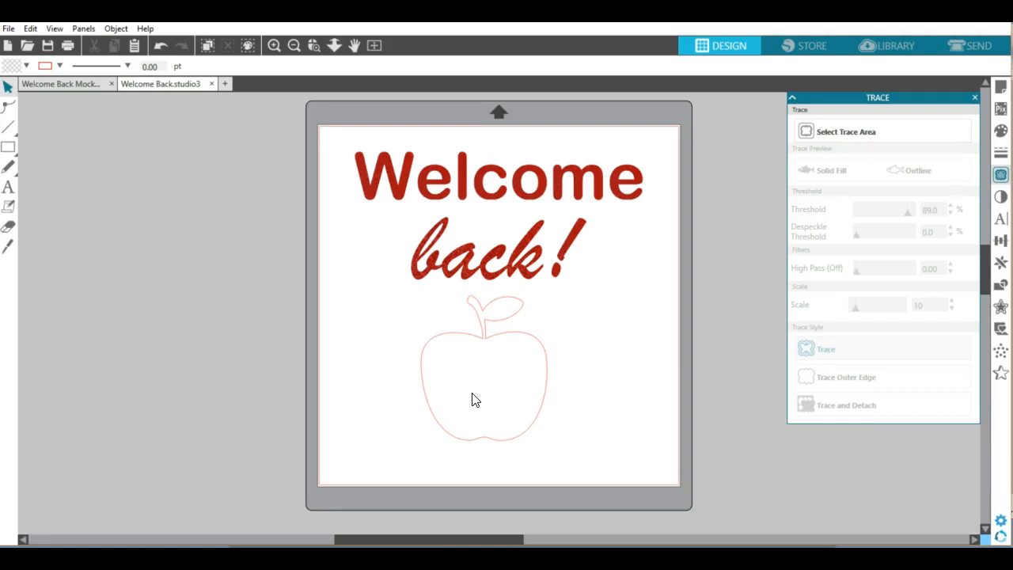
- Switch to the Send screen showing cut lines on the text and apple outline
left_click(969, 44)
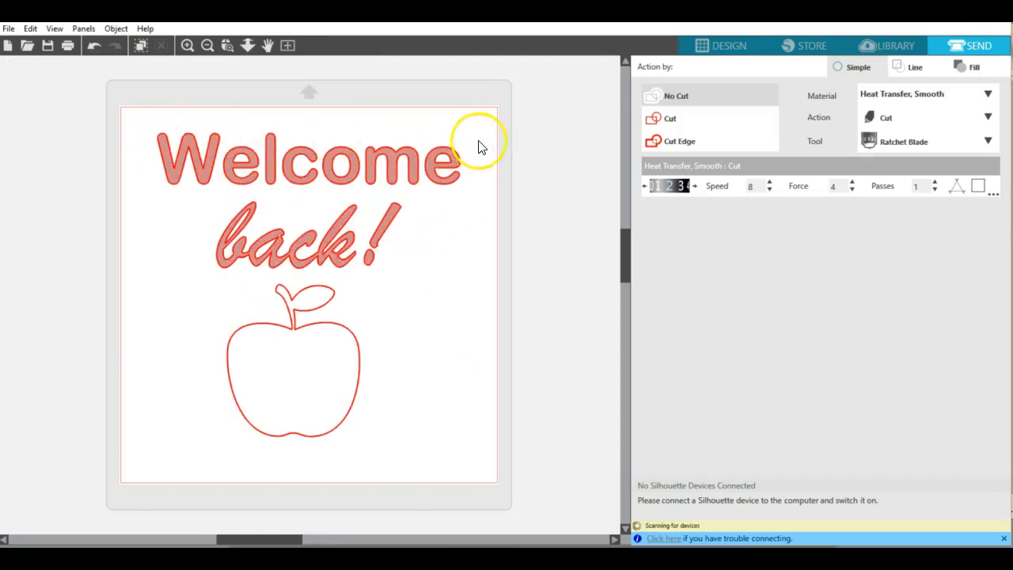
mouse_move(114, 196)
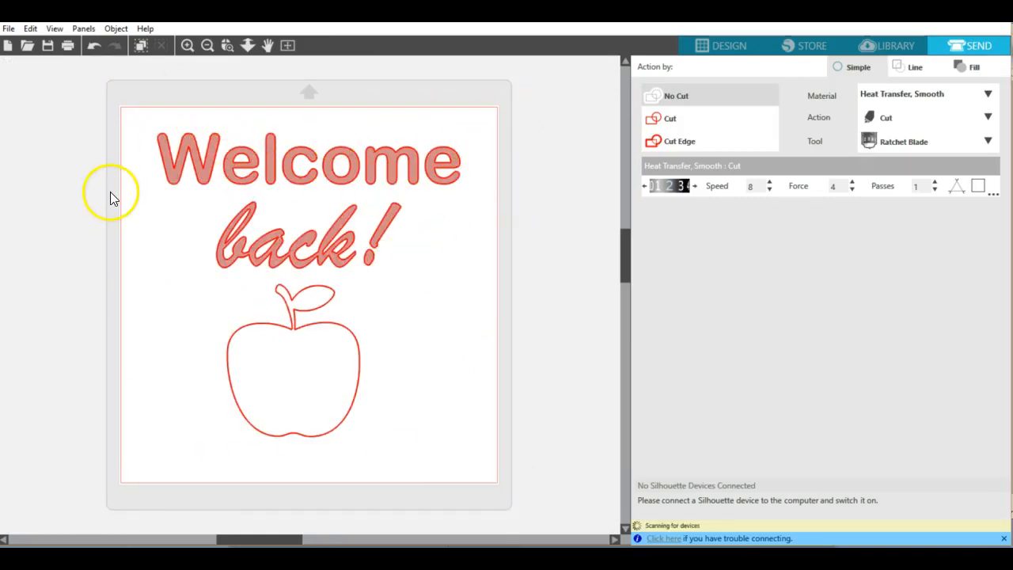
mouse_move(462, 177)
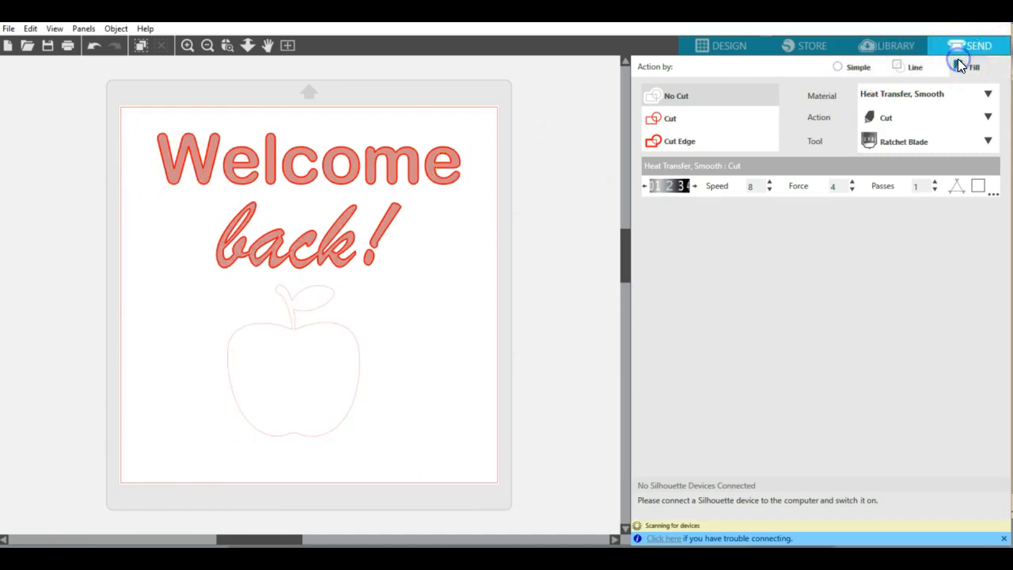
- Cut by fill, enabling both the text's Pattern group and the apple's No Color group
left_click(975, 67)
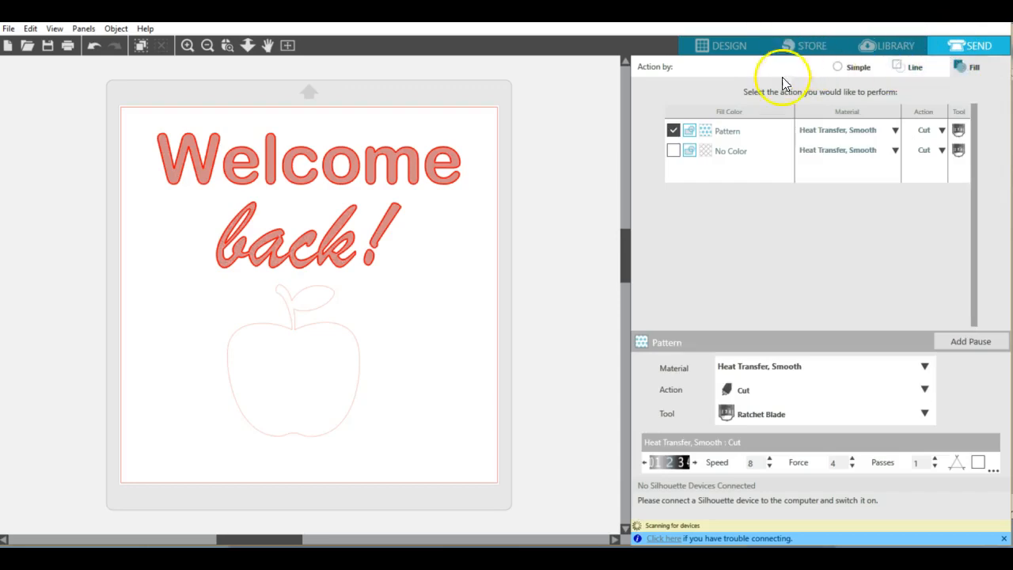
left_click(674, 150)
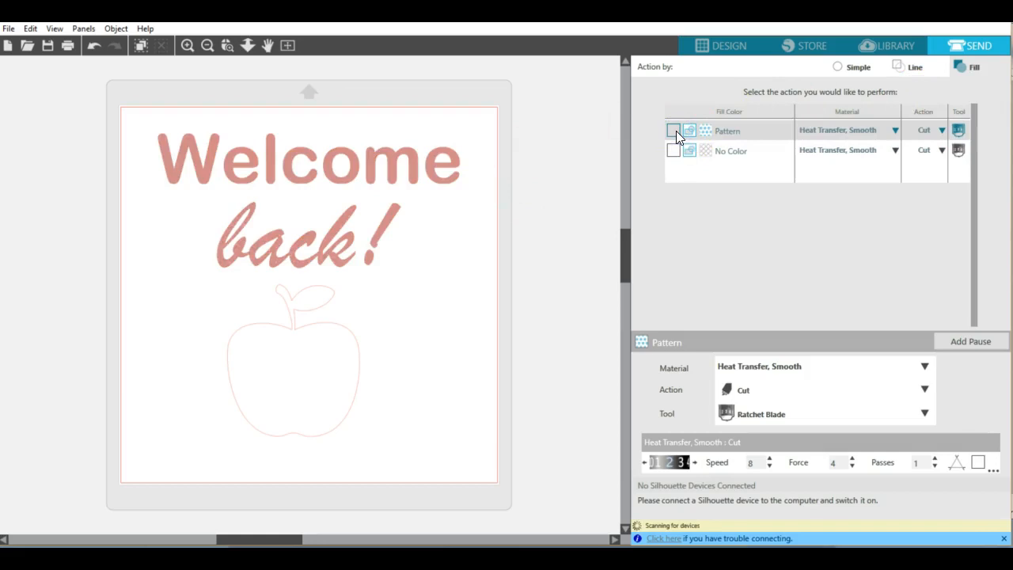
left_click(675, 150)
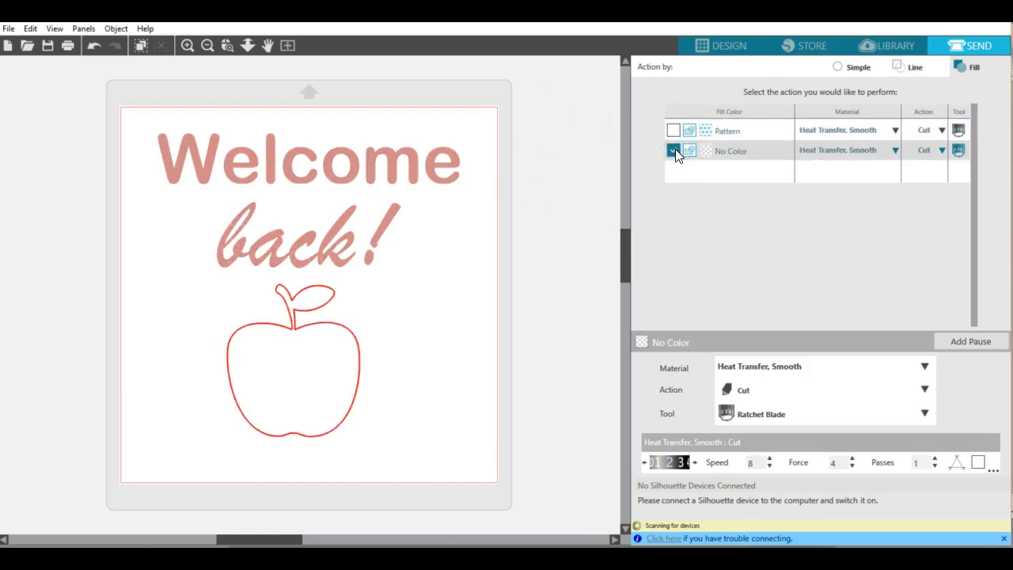
left_click(672, 150)
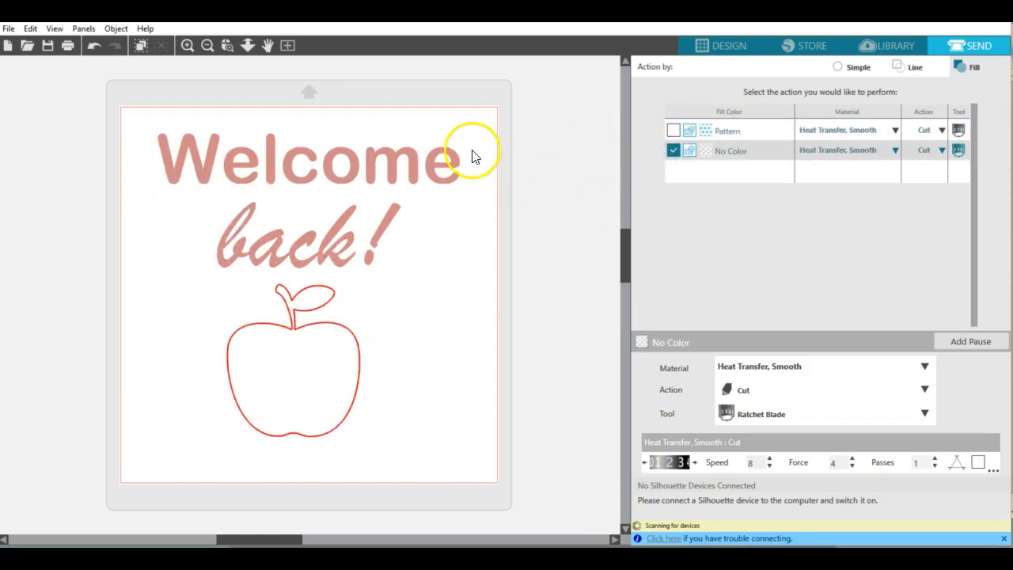
left_click(674, 130)
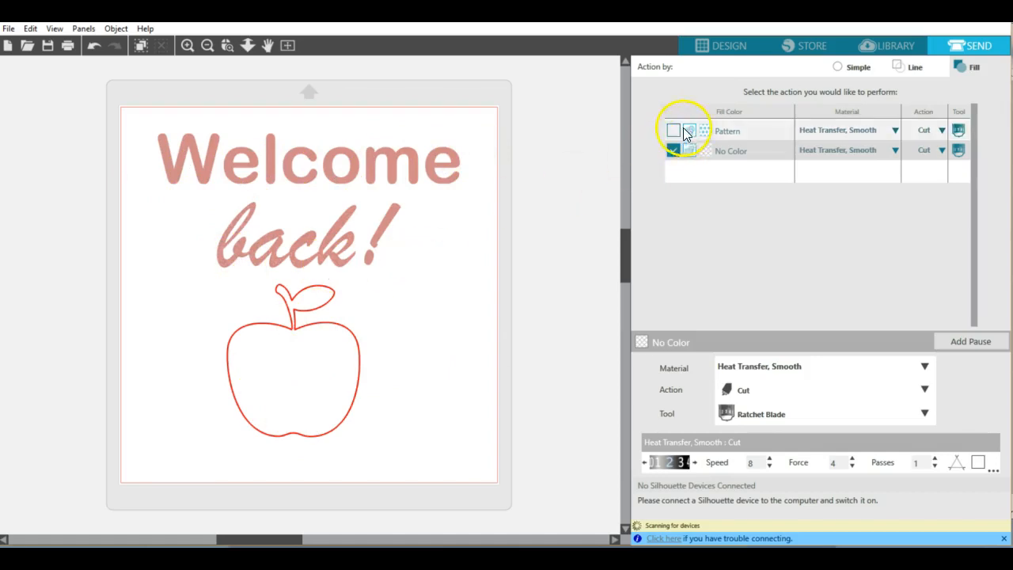
left_click(675, 129)
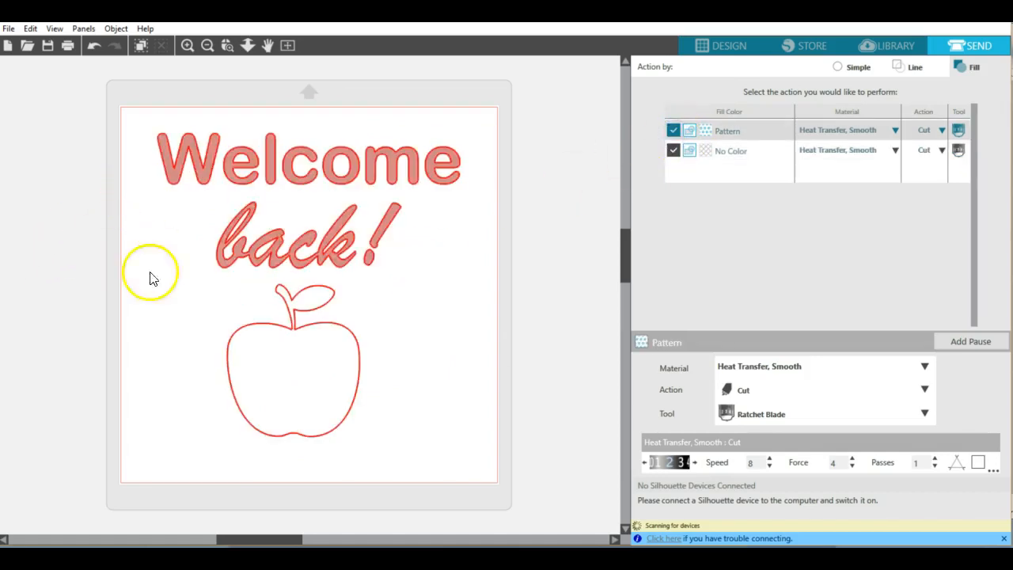
left_click(674, 150)
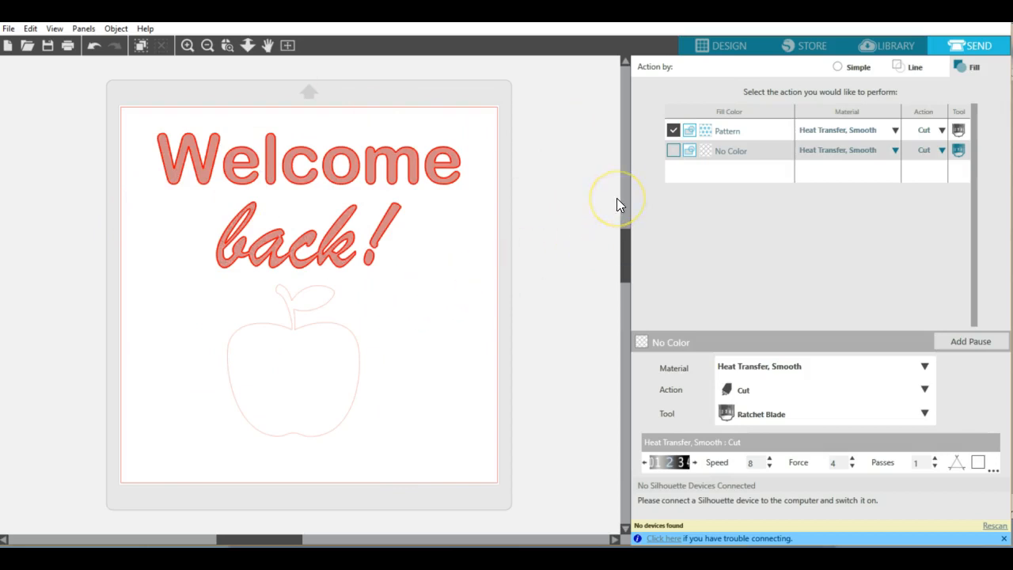
left_click(674, 151)
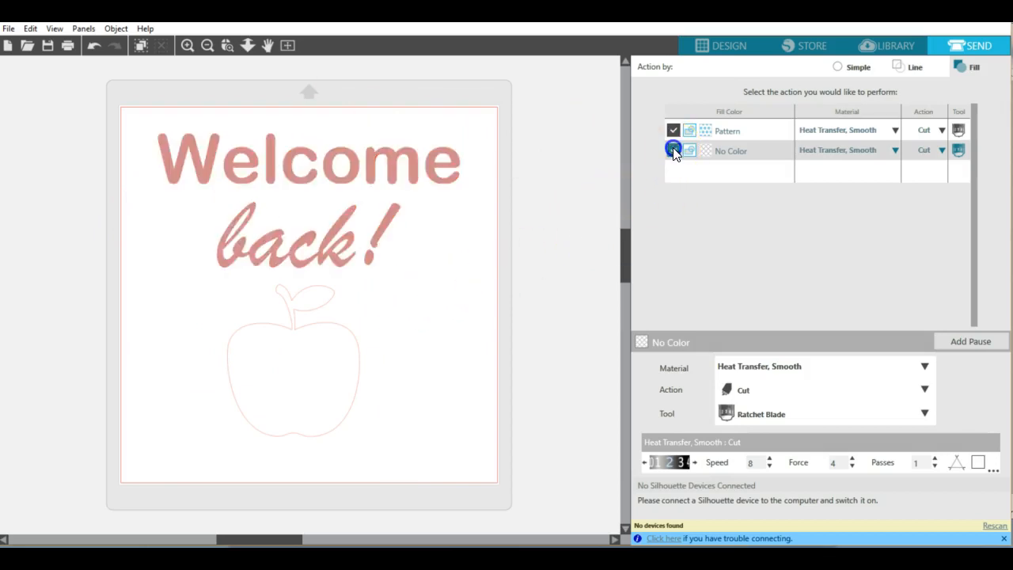
left_click(674, 149)
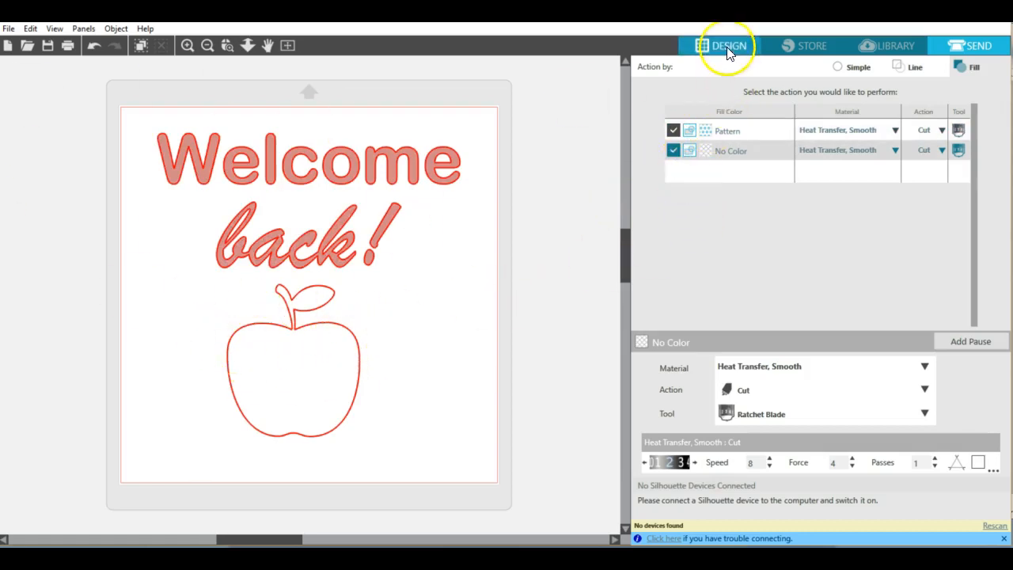
- Fill the traced apple outline with the red glitter pattern
left_click(728, 44)
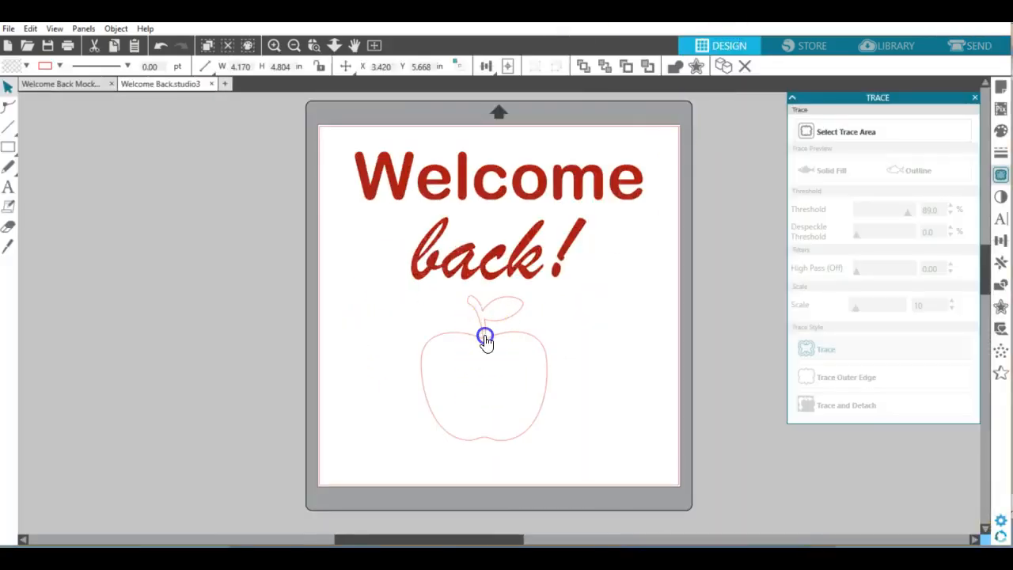
left_click(484, 336)
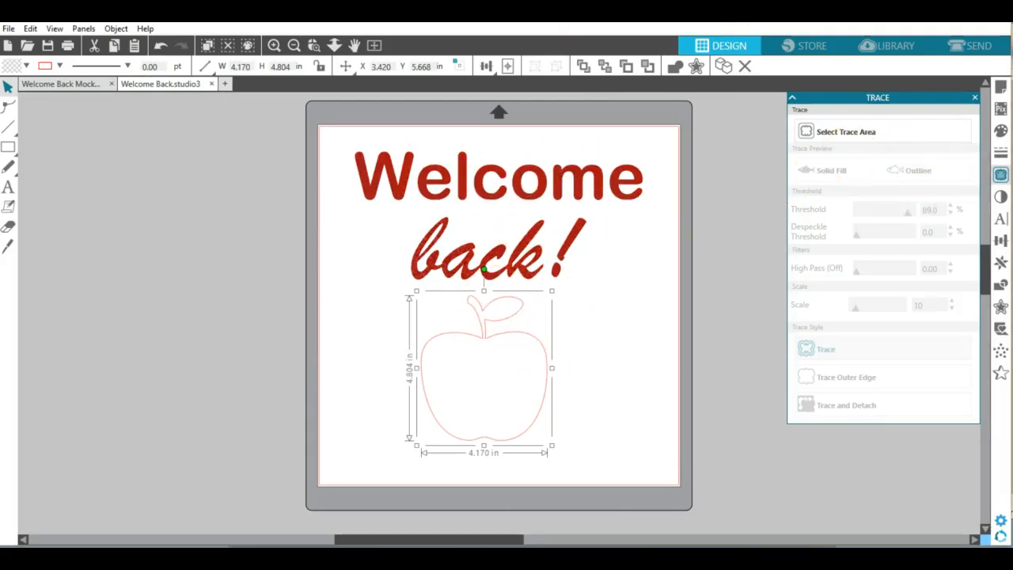
left_click(842, 112)
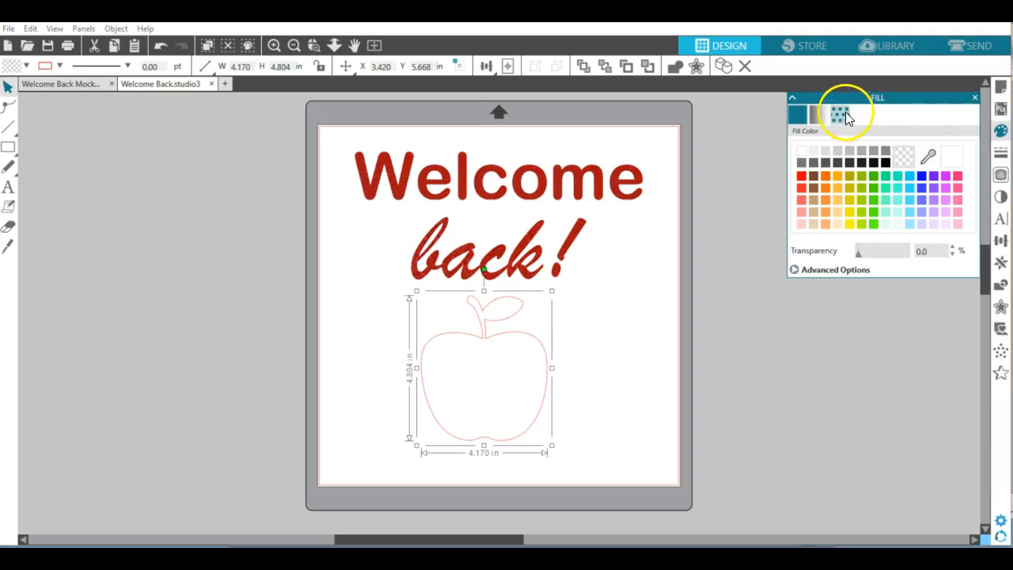
left_click(839, 114)
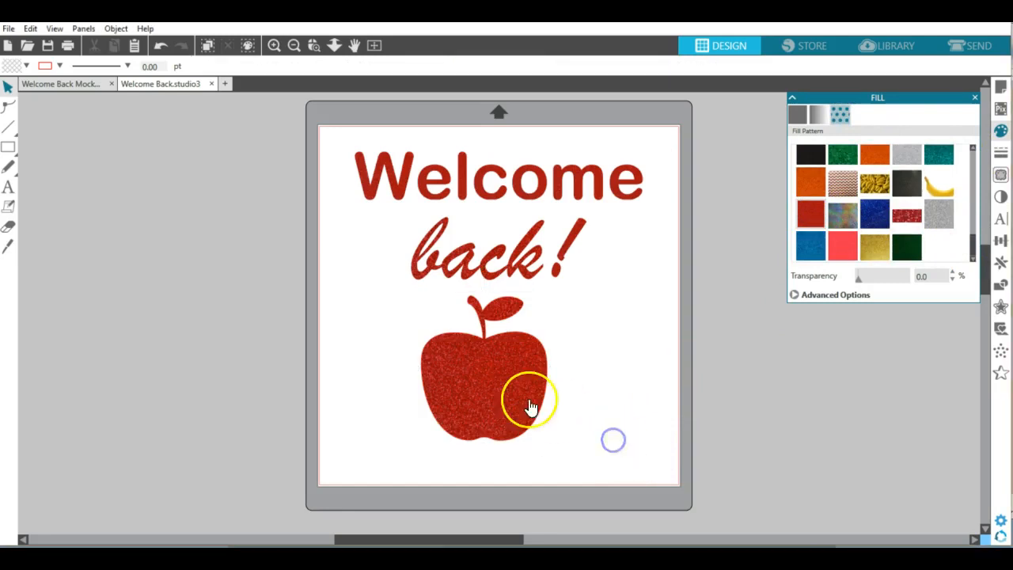
- Set the glitter-filled apple's line colour to transparent
left_click(530, 404)
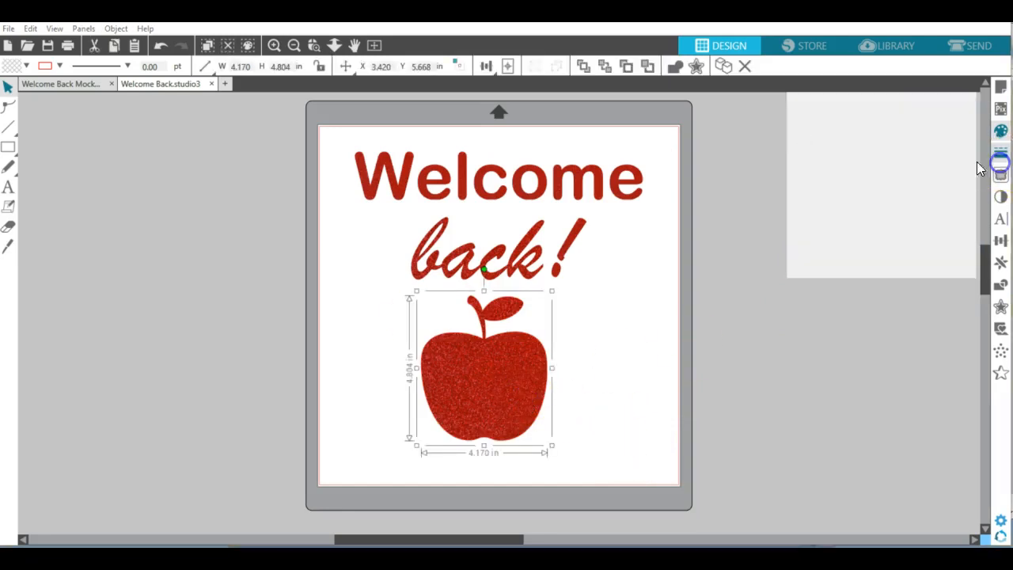
left_click(1000, 162)
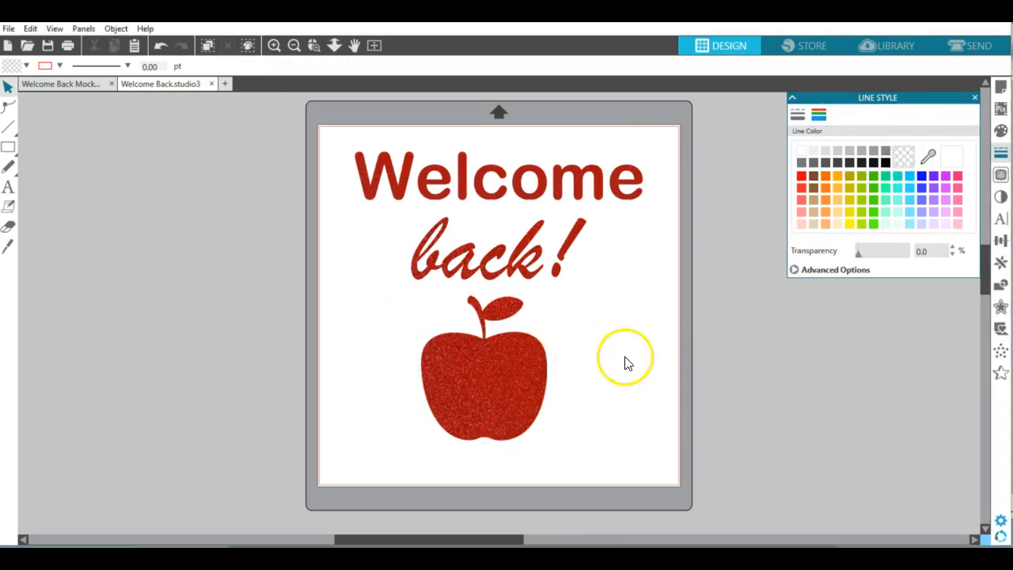
mouse_move(576, 387)
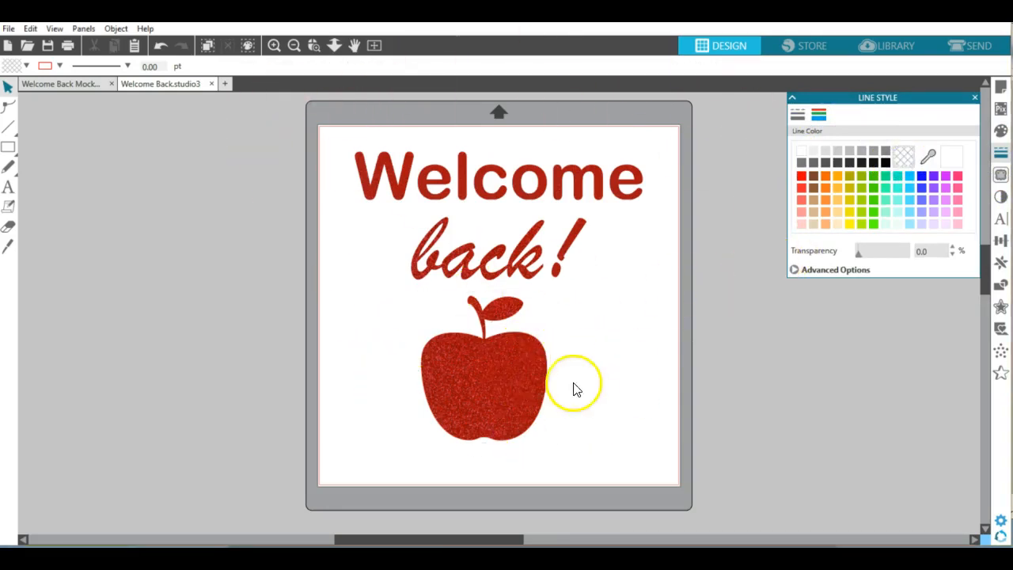